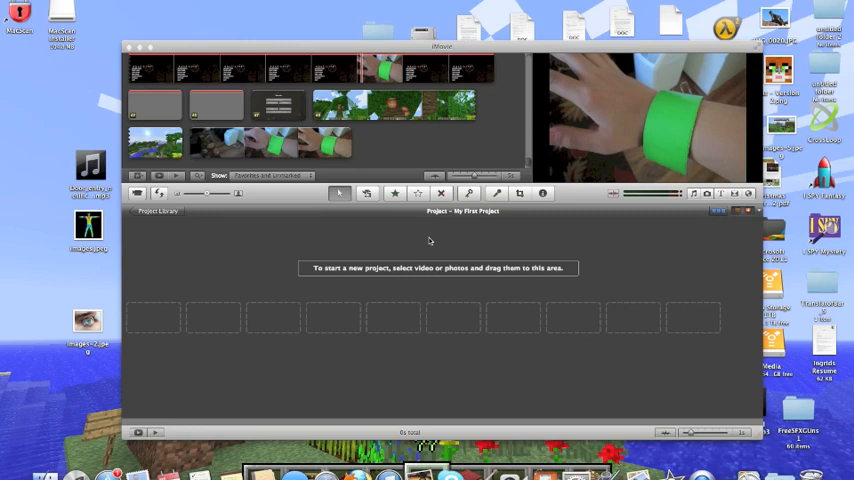
pyautogui.moveTo(458, 239)
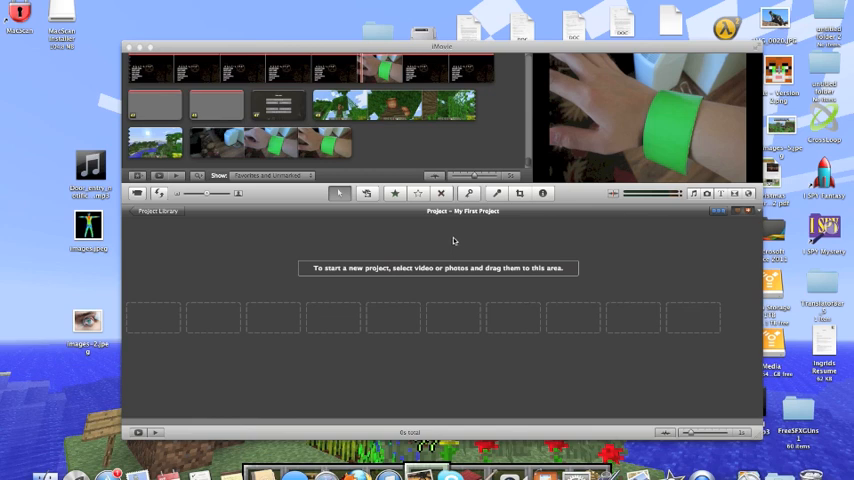
pyautogui.moveTo(542, 58)
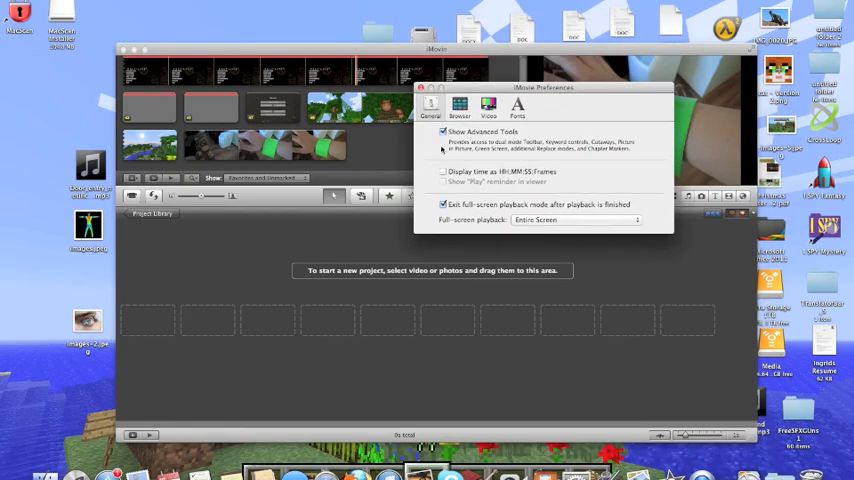
# - Toggle Show Advanced Tools off and back on, and turn on the Play reminder option
pyautogui.click(442, 132)
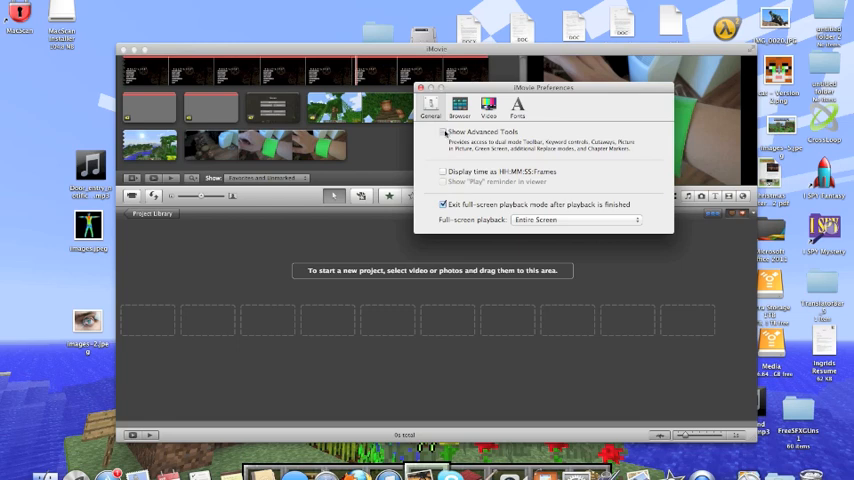
pyautogui.click(444, 182)
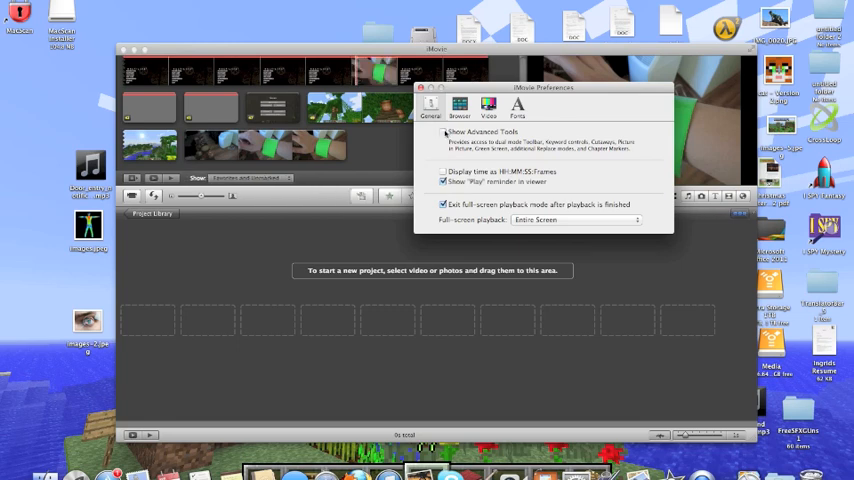
pyautogui.click(444, 132)
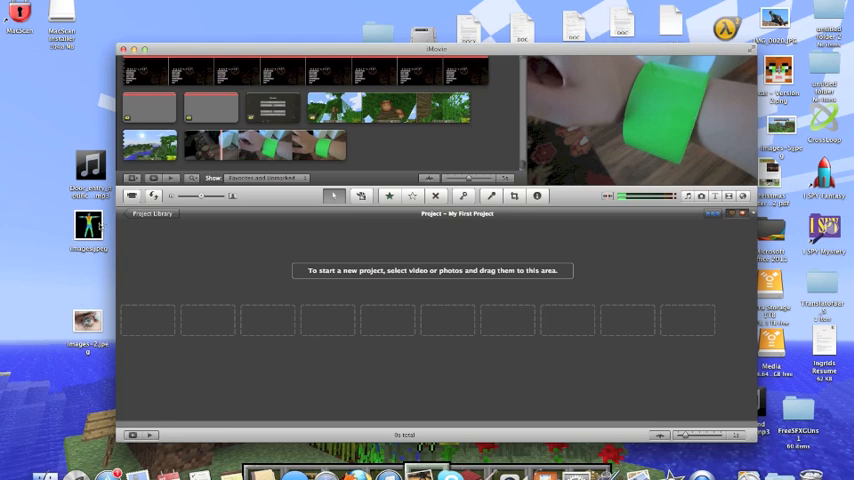
pyautogui.moveTo(175, 221)
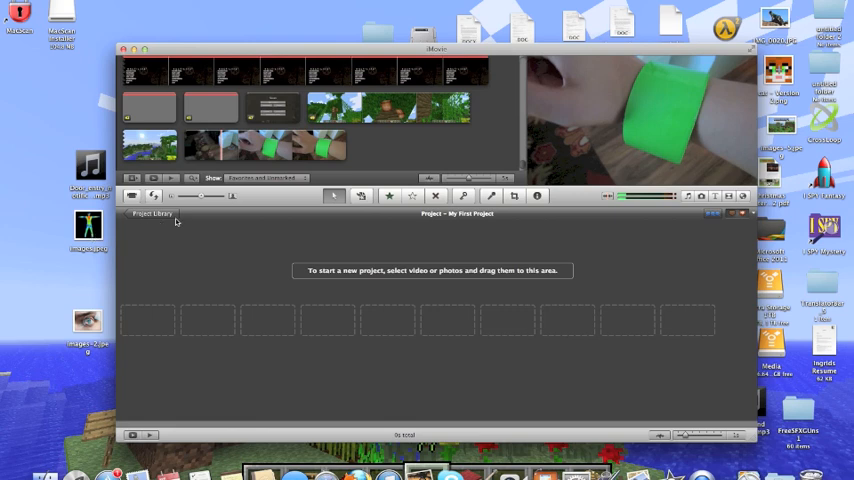
pyautogui.moveTo(485, 161)
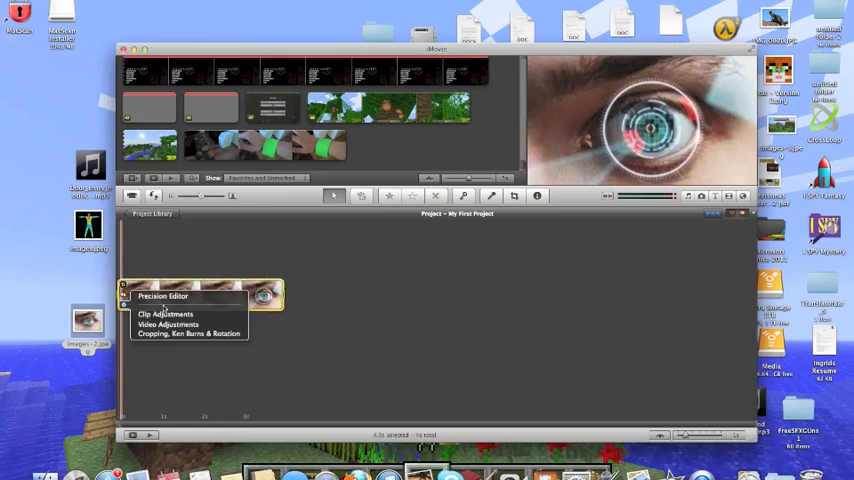
# - Open Clip Adjustments for the eye-scanner still to set a 7.0-second duration
pyautogui.click(165, 314)
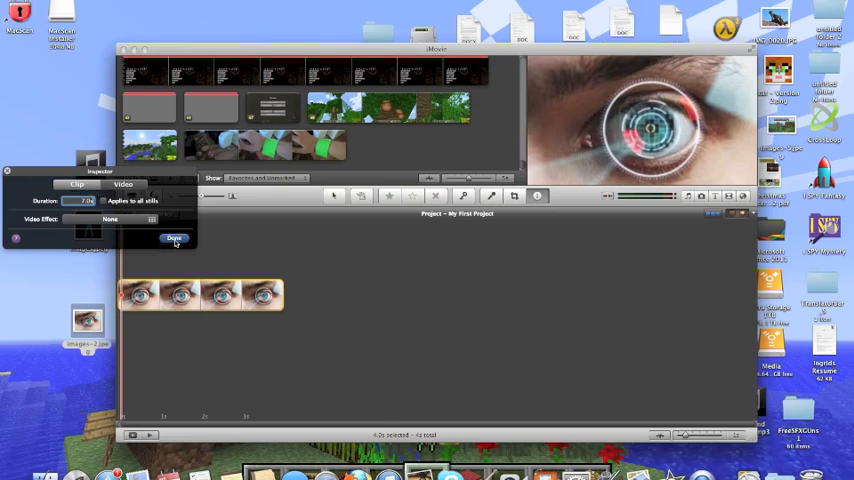
# - Confirm the eye still's 7-second duration and select the green wristband clip
pyautogui.click(172, 238)
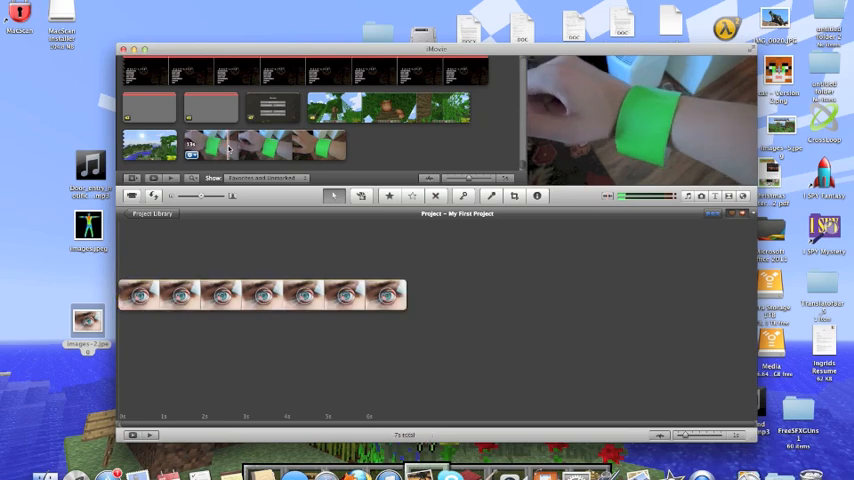
pyautogui.click(262, 147)
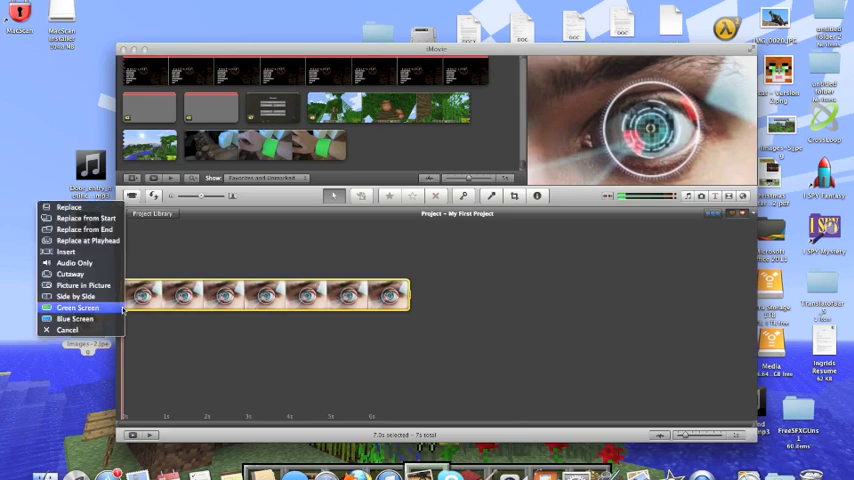
pyautogui.moveTo(100, 314)
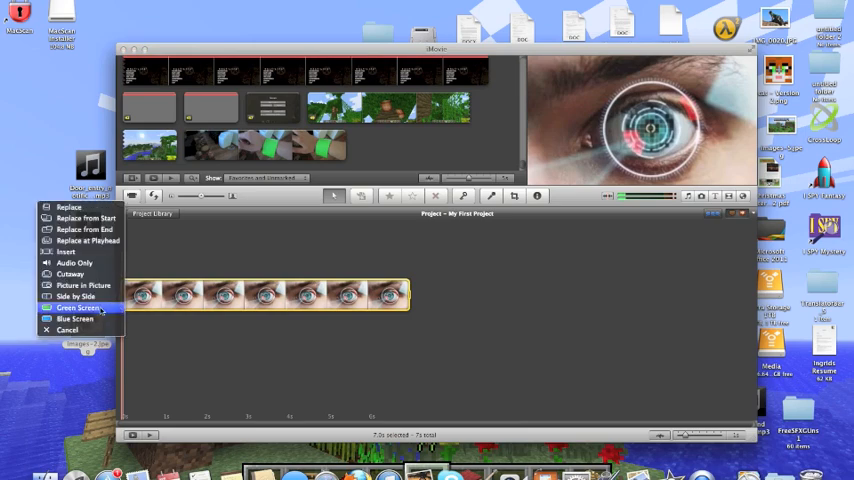
# - Choose Green Screen to composite the wristband clip over the eye still
pyautogui.click(67, 330)
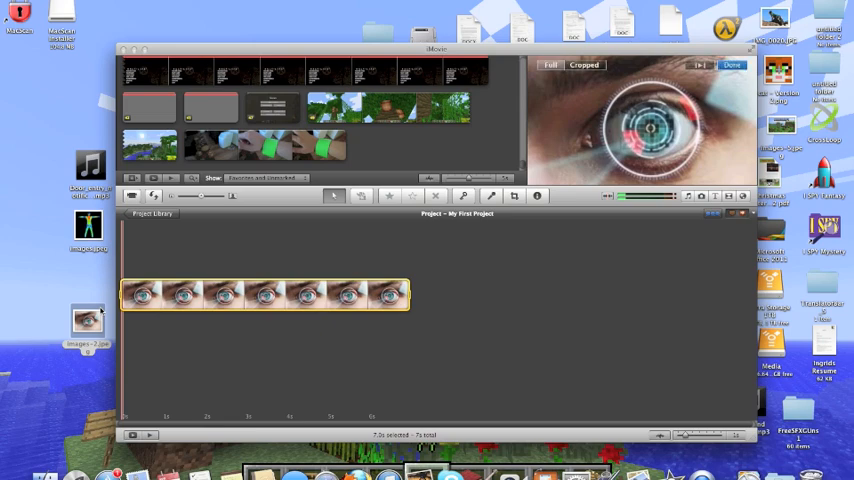